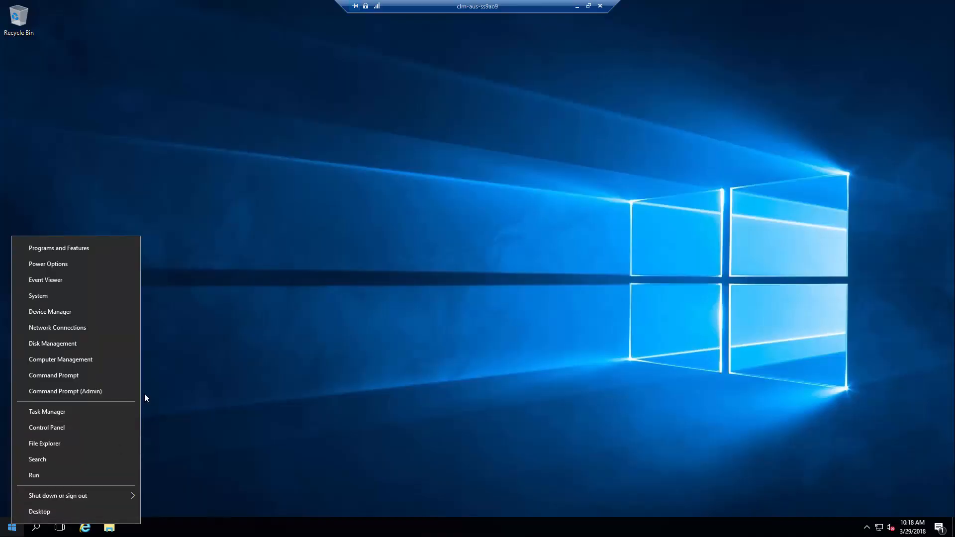
Open an administrator Command Prompt and launch ctm_menu.
click(66, 391)
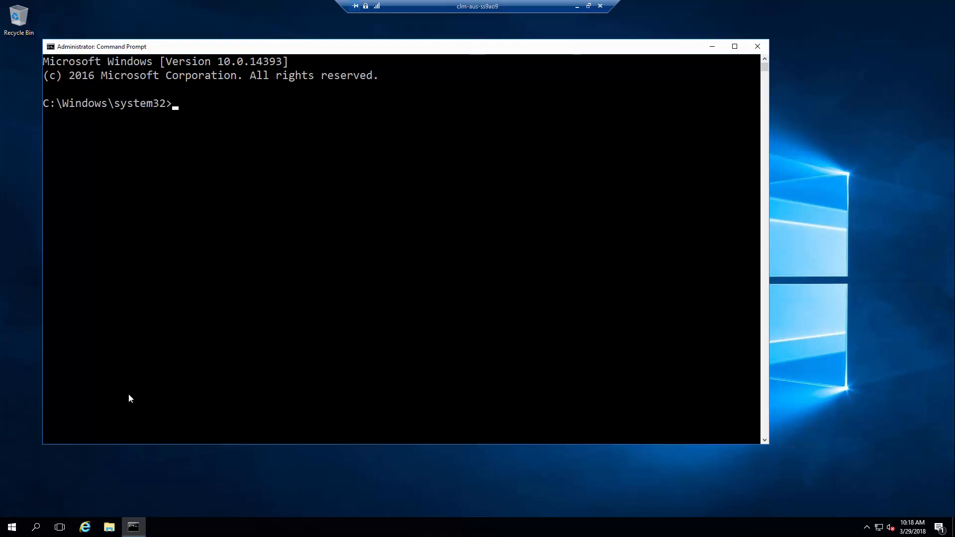
text(c)
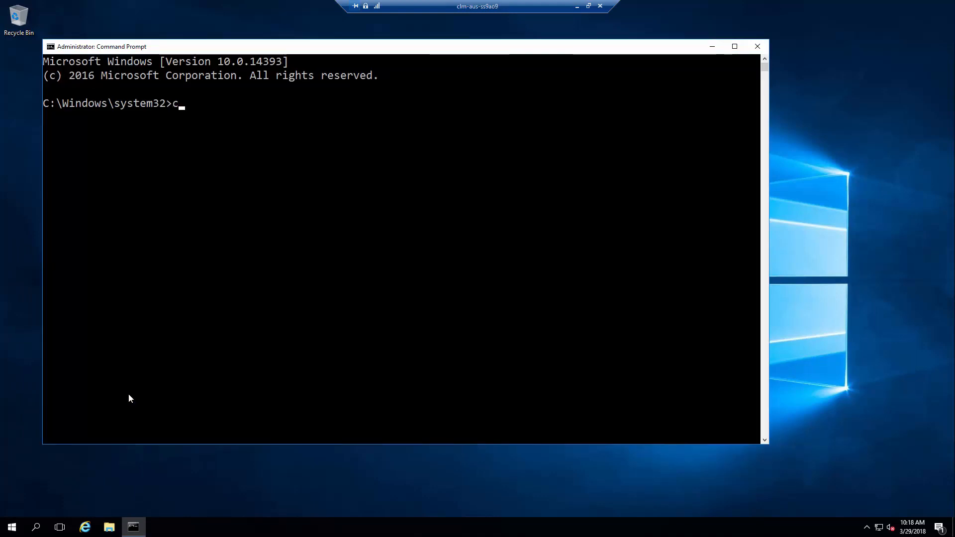
key(Backspace)
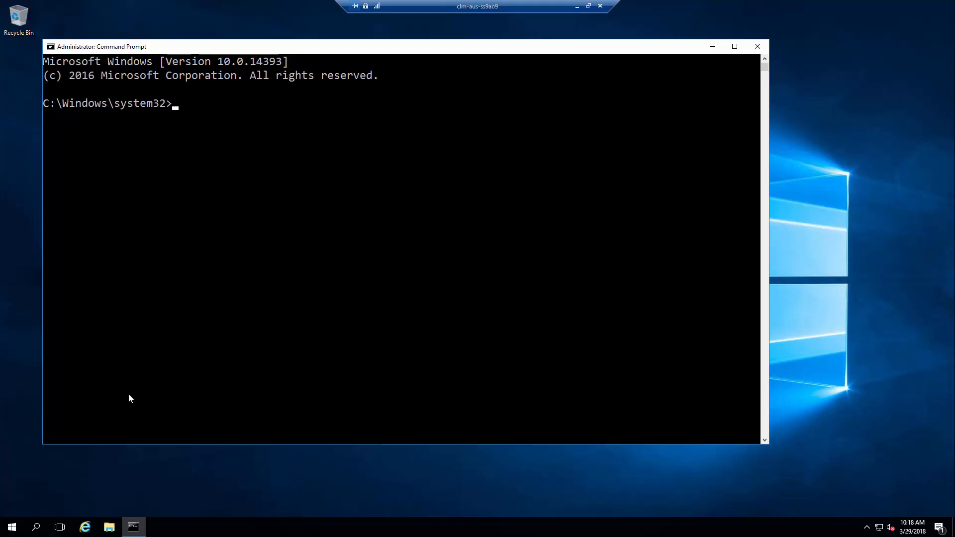
text(ctm_menu)
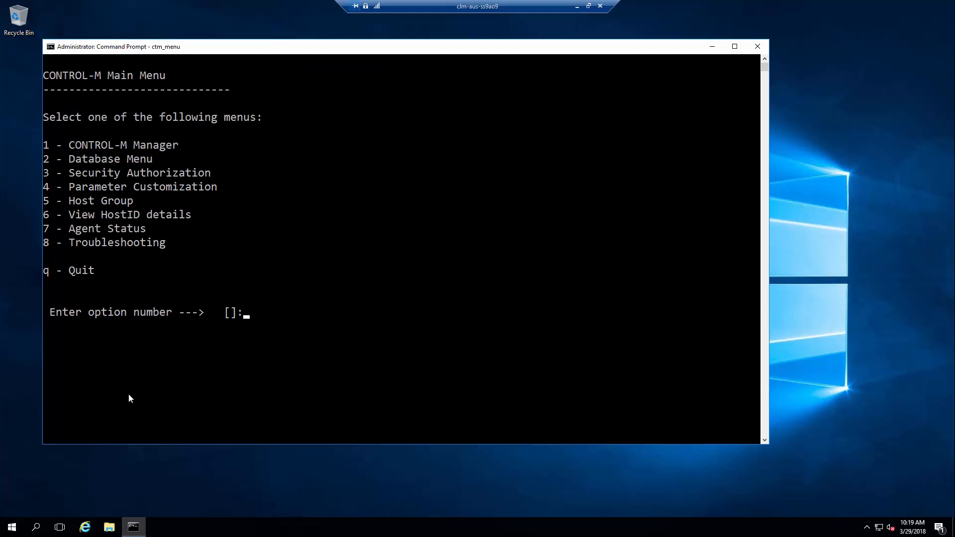
Choose option 4 (Parameter Customization), then option 6 (SMTP parameters).
text(4)
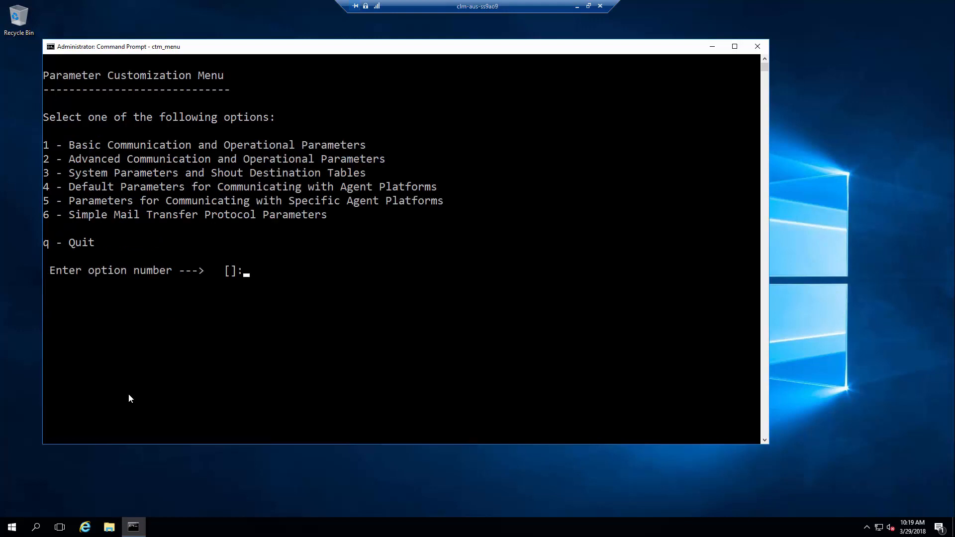
text(6)
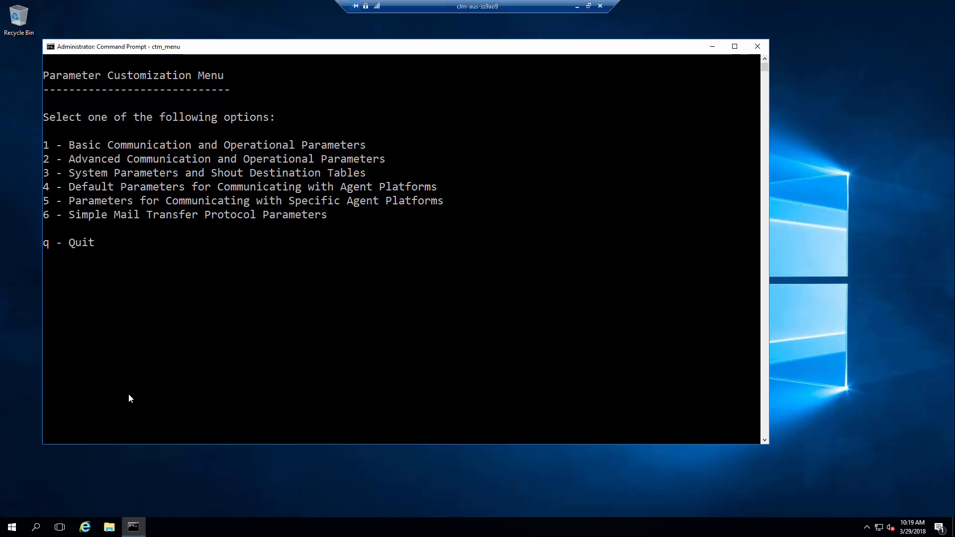
Set the SMTP relay server name to mail.company.com.
text(6)
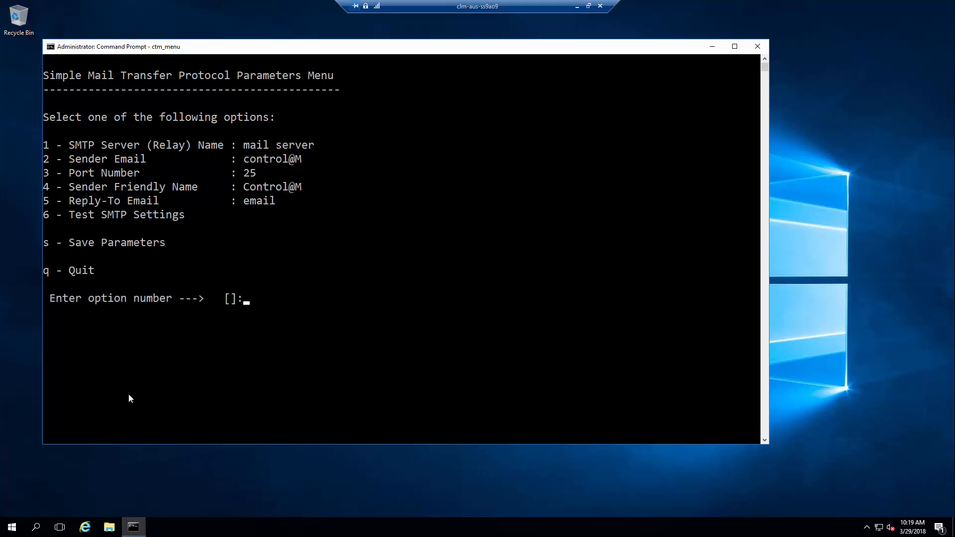
text(1)
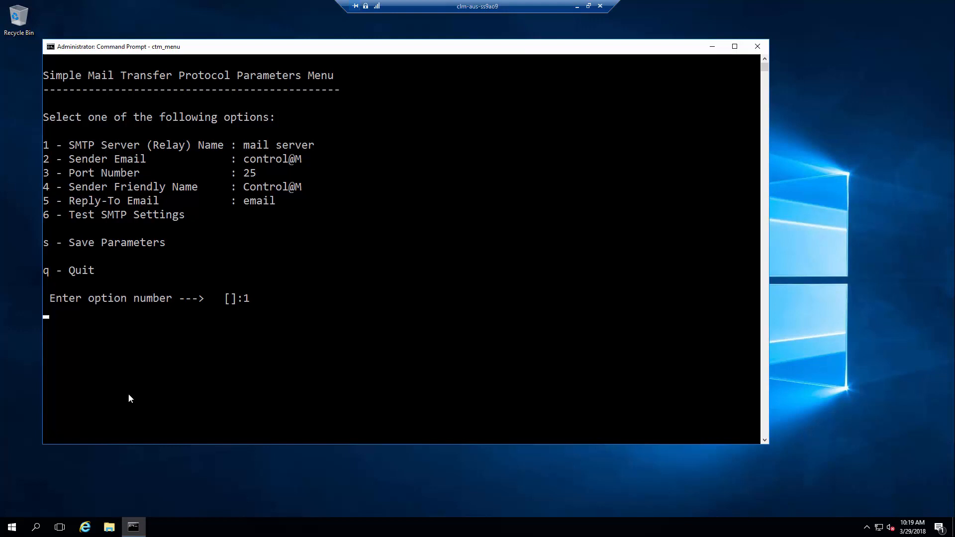
text(mail server]:mail)
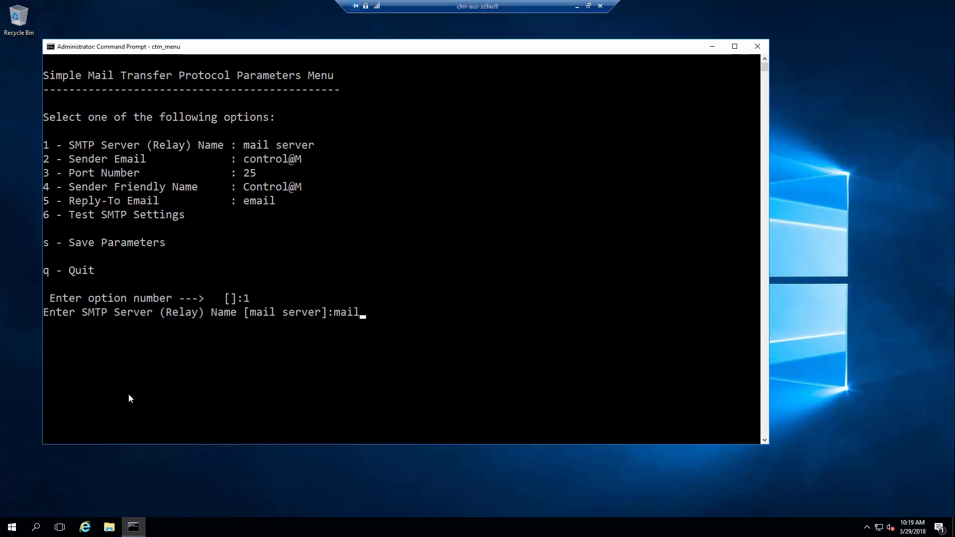
text(.compan)
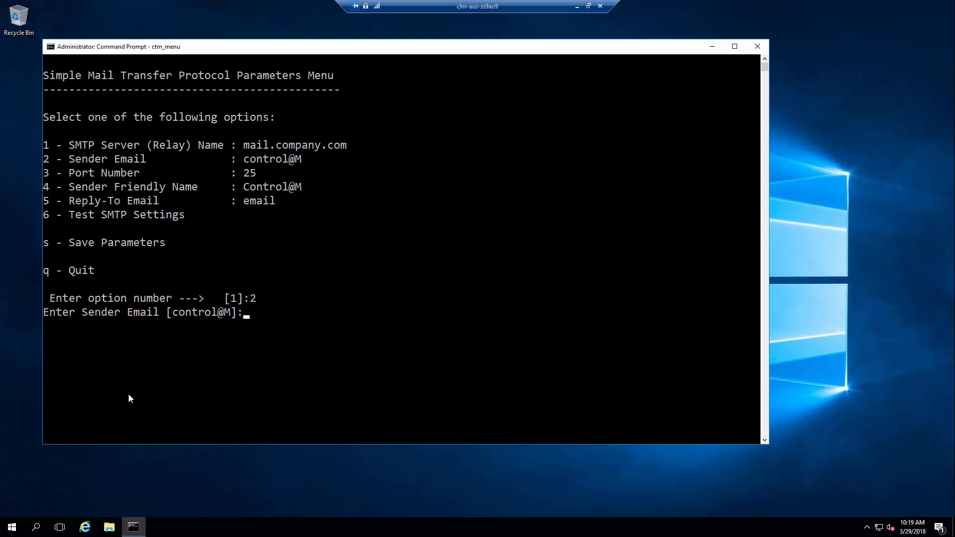
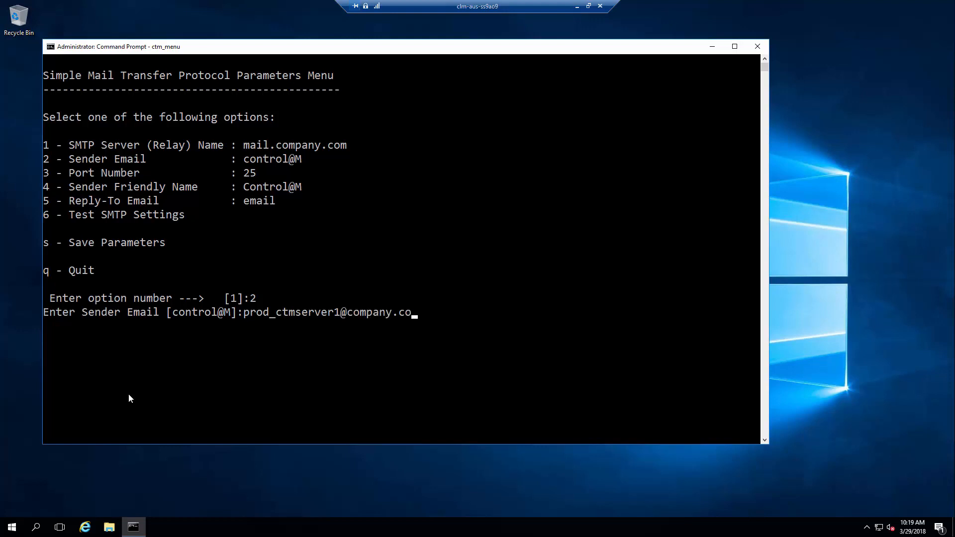
key(Return)
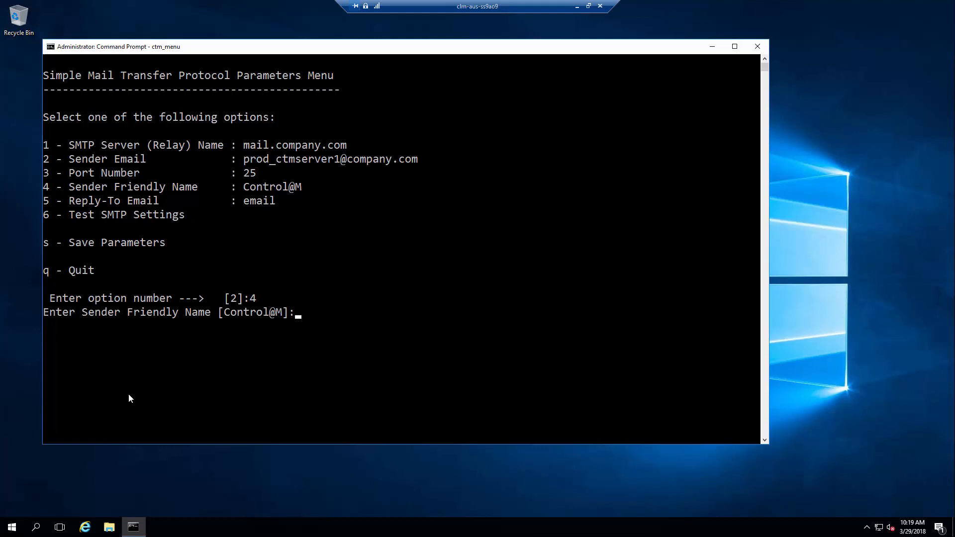
text(Production Control)
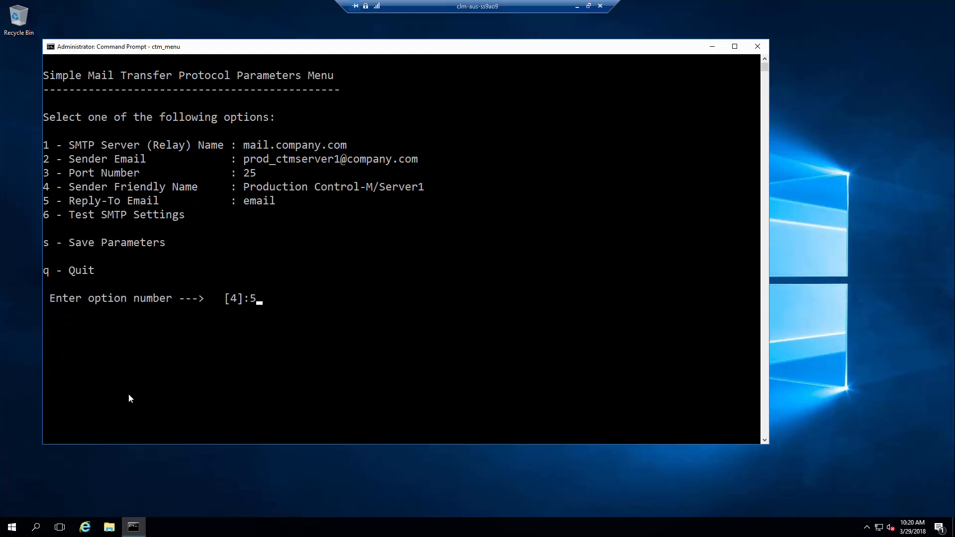
key(Return)
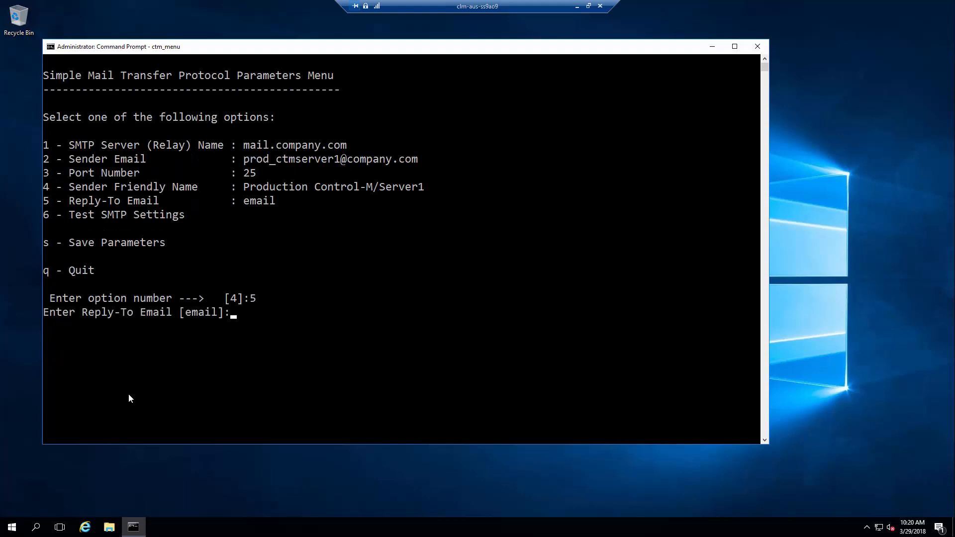
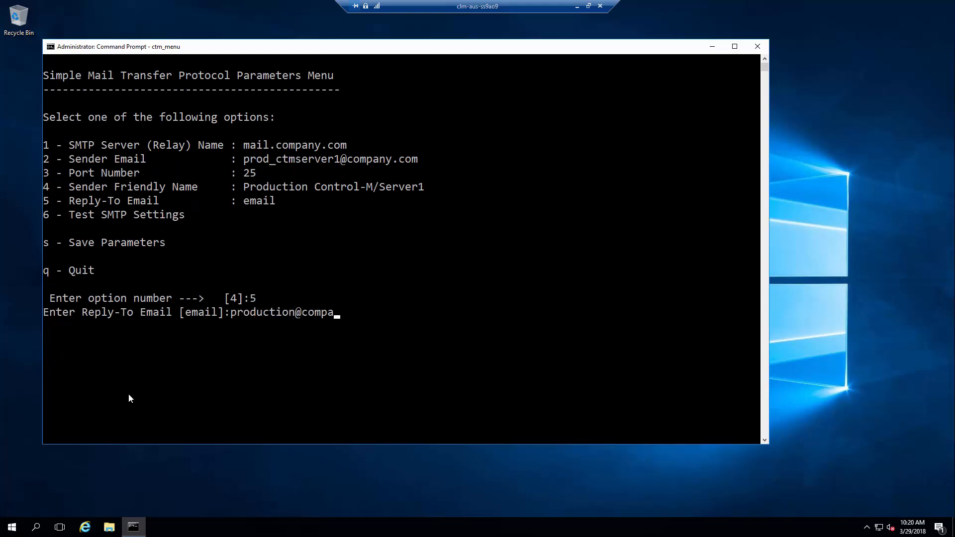
key(Return)
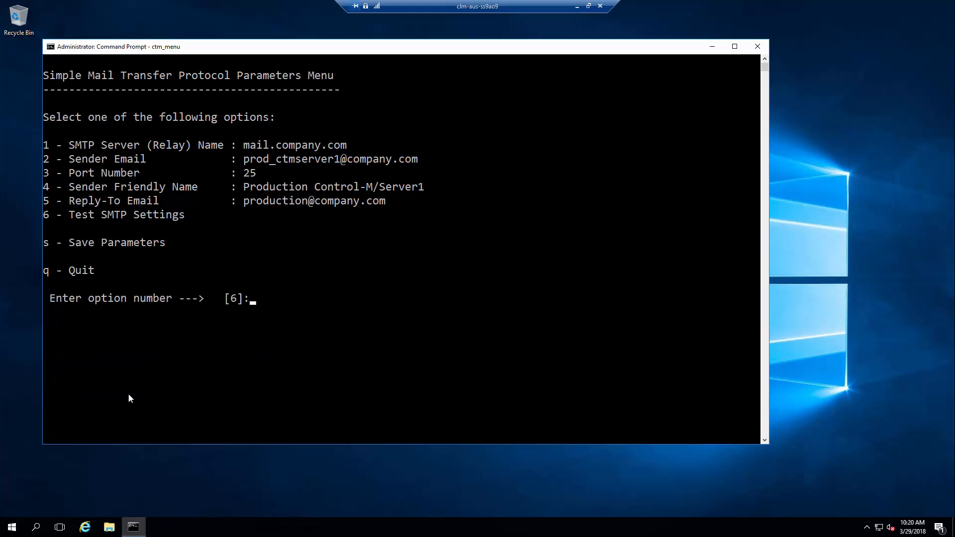
Save the SMTP parameters with the 's' option.
text(s)
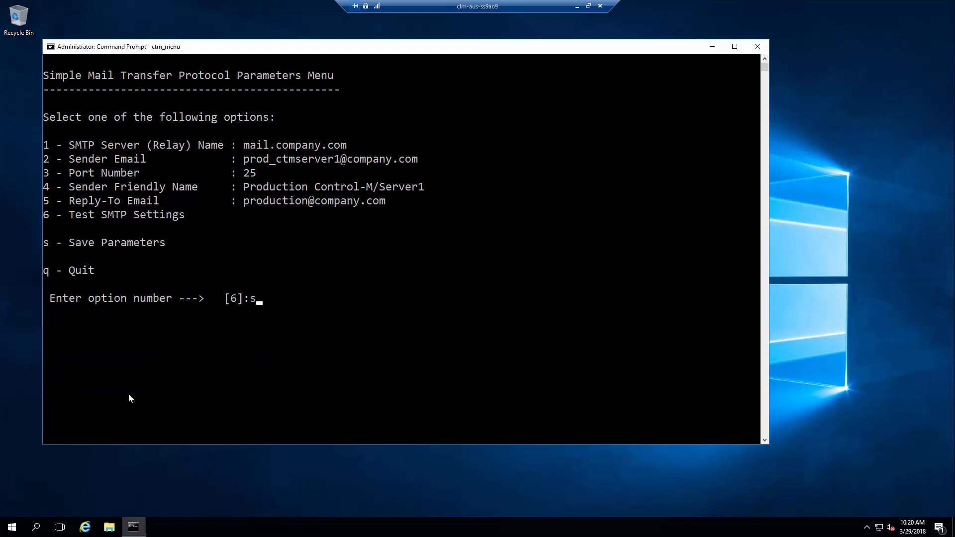
key(Return)
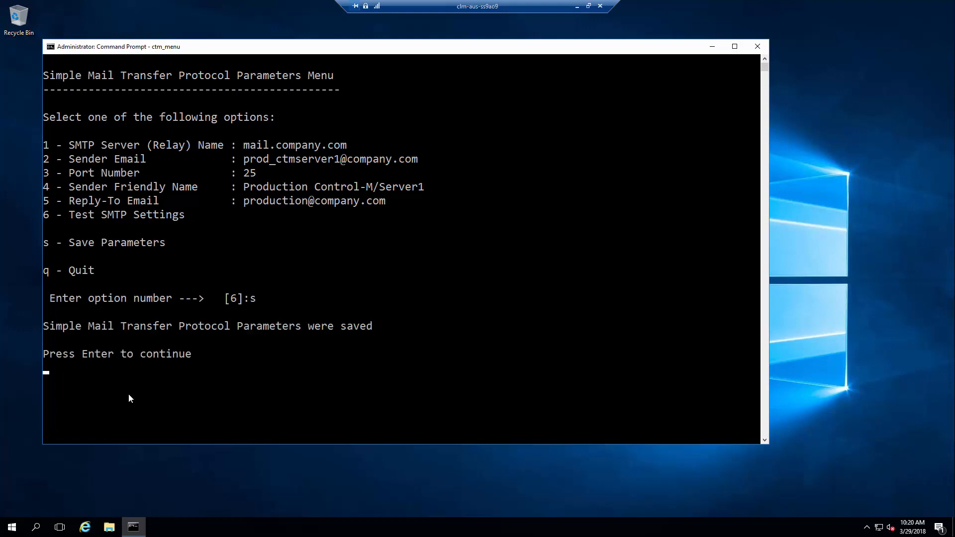